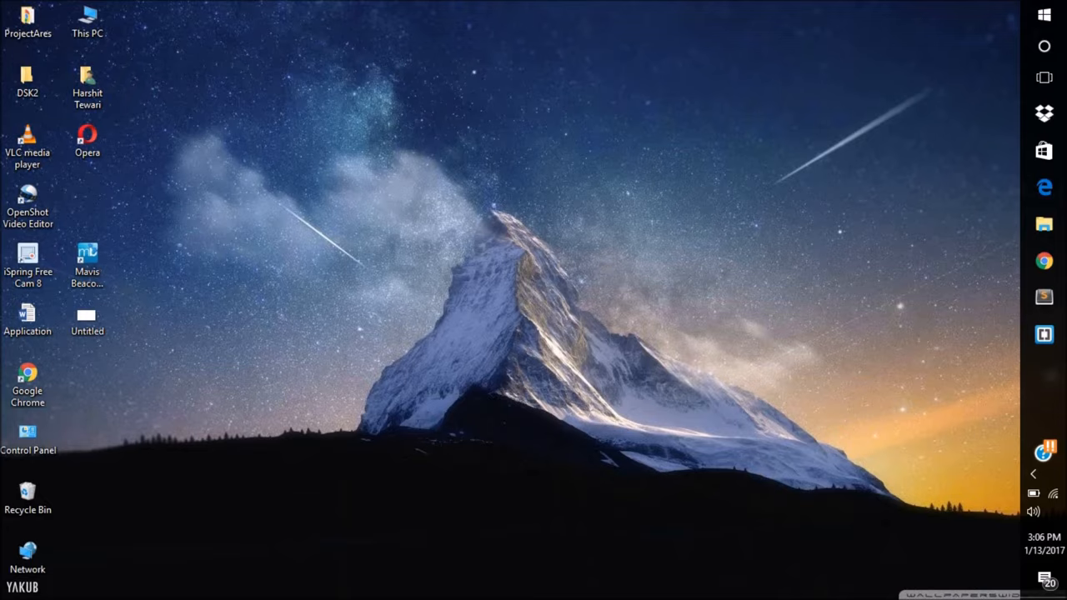
{"action": "mouse_move", "coordinate": [374, 414]}
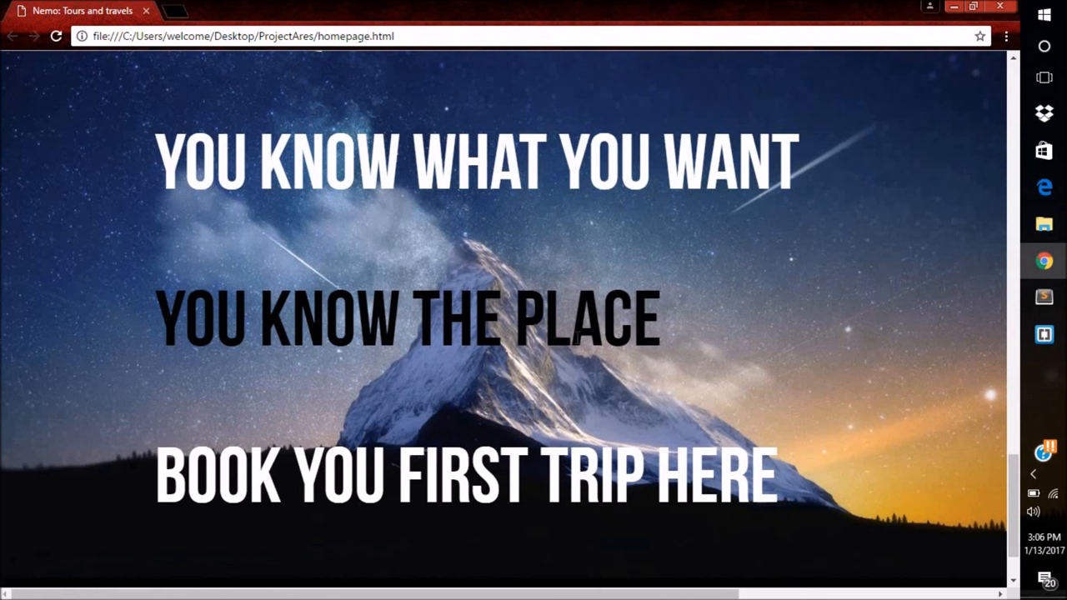
{"action": "mouse_move", "coordinate": [409, 543]}
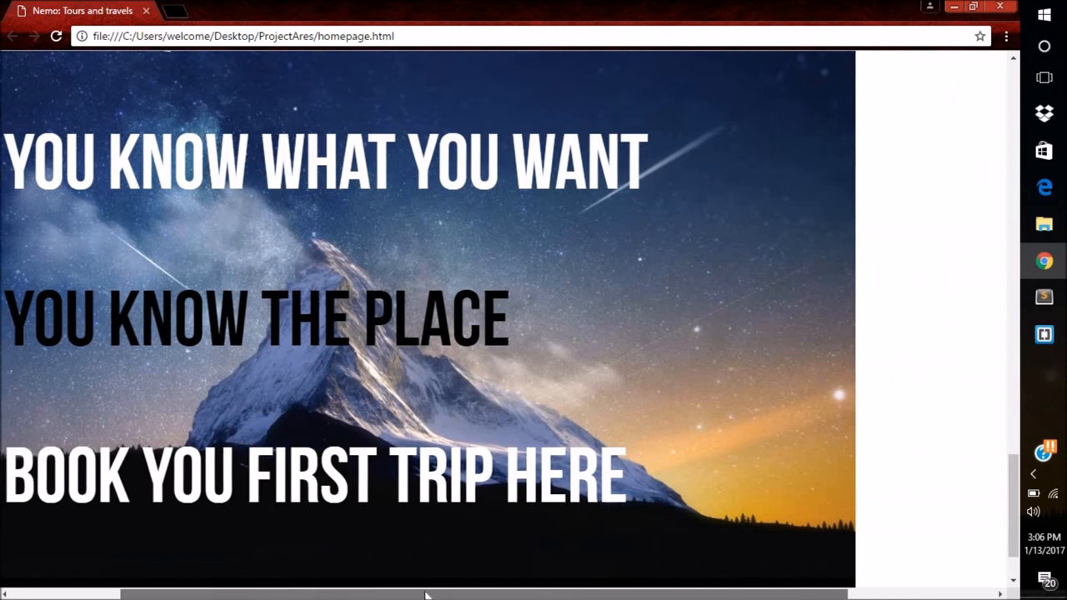
{"action": "scroll", "scroll_direction": "right", "scroll_amount": 3}
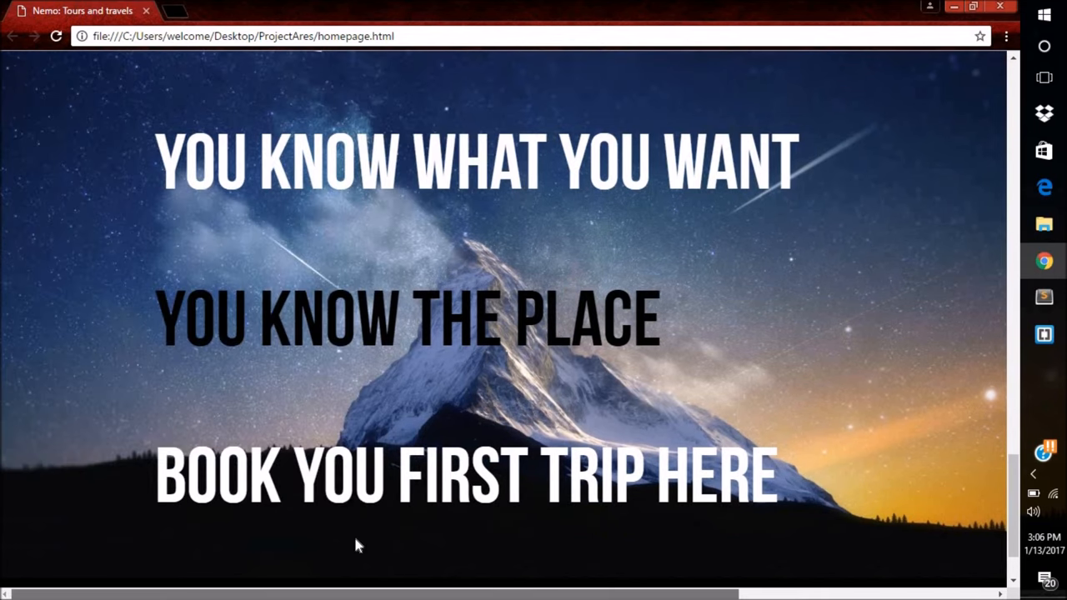
{"action": "scroll", "scroll_direction": "down", "scroll_amount": 3}
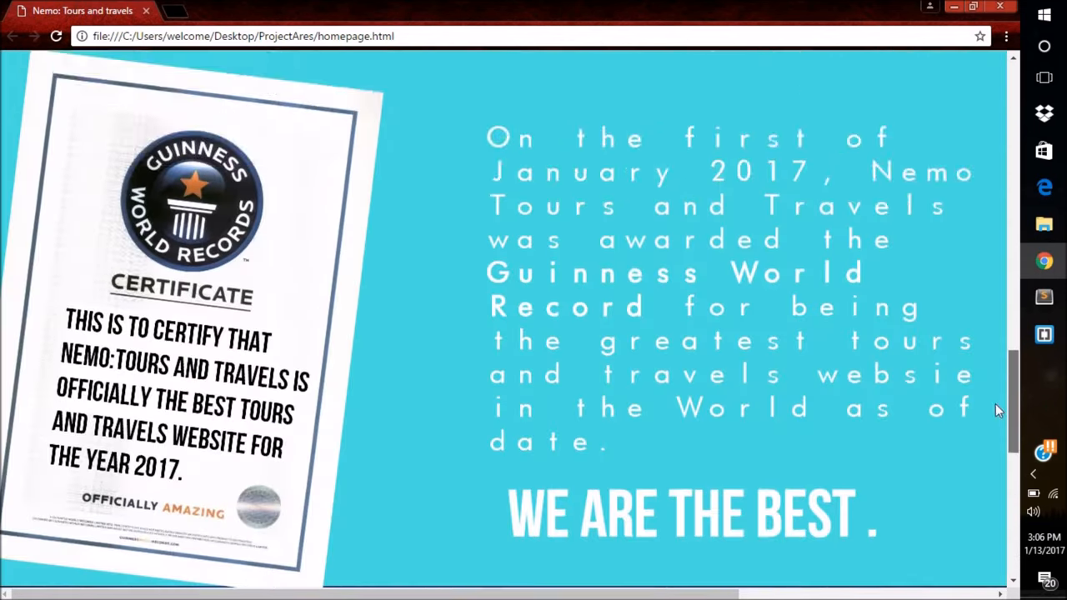
{"action": "scroll", "scroll_direction": "down", "scroll_amount": 3}
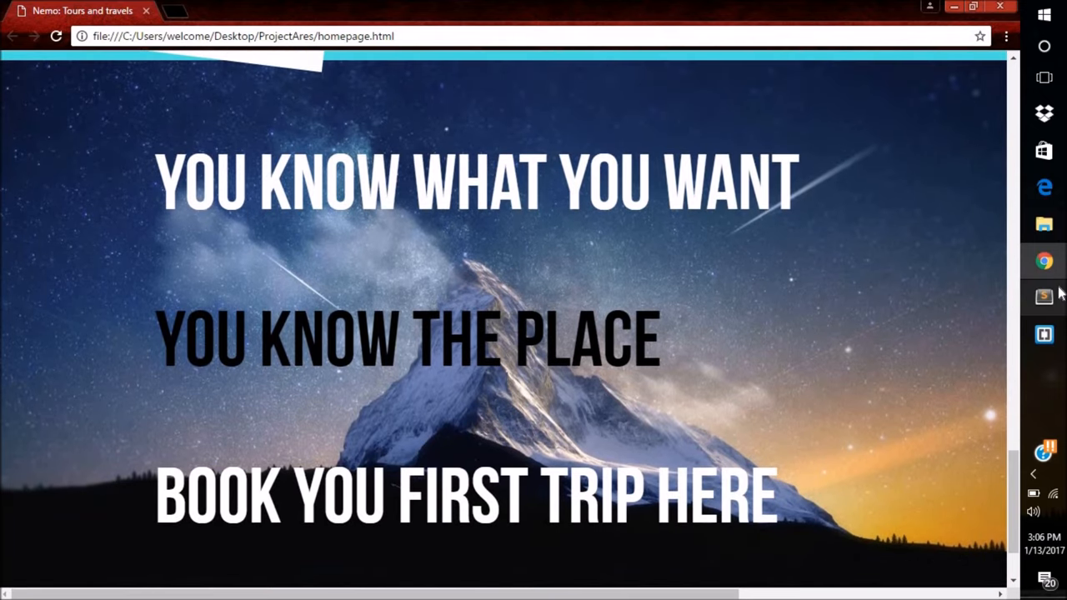
Add an html,body rule in homepage.css with width/height 100%, margin 0, padding 0, overflow-x hidden
{"action": "left_click", "coordinate": [1044, 297]}
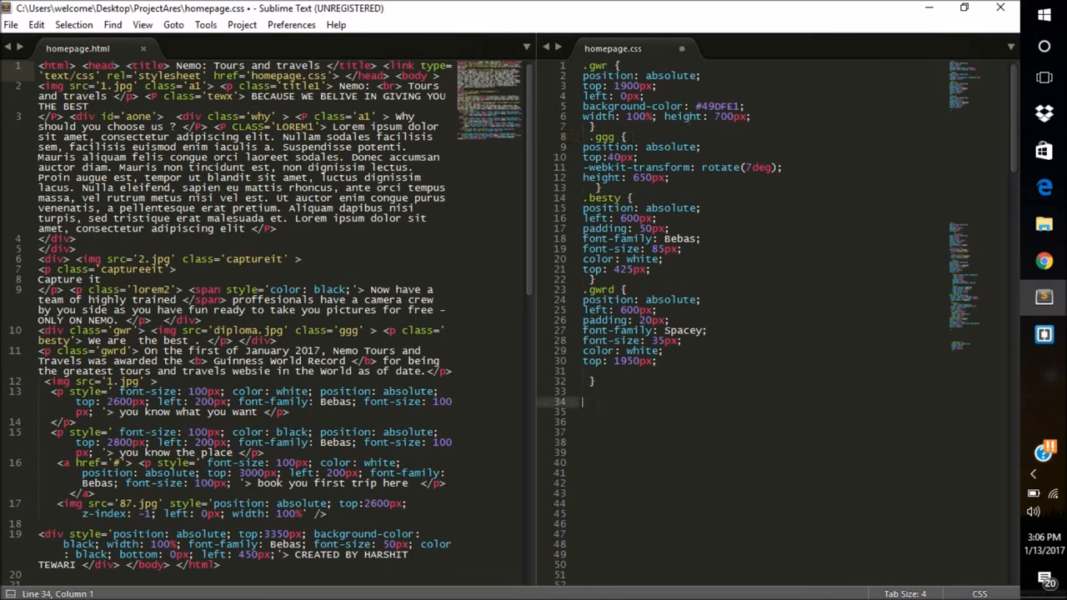
{"action": "type", "text": "html,body {"}
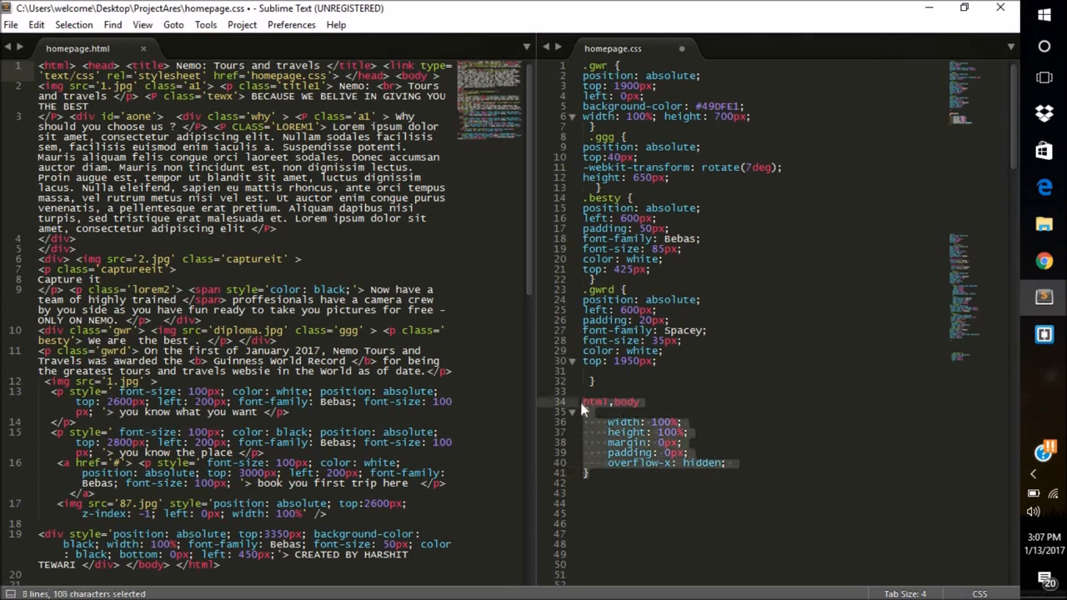
Move the html,body rule from homepage.css into a style block in homepage.html's head and save
{"action": "key", "text": "Delete"}
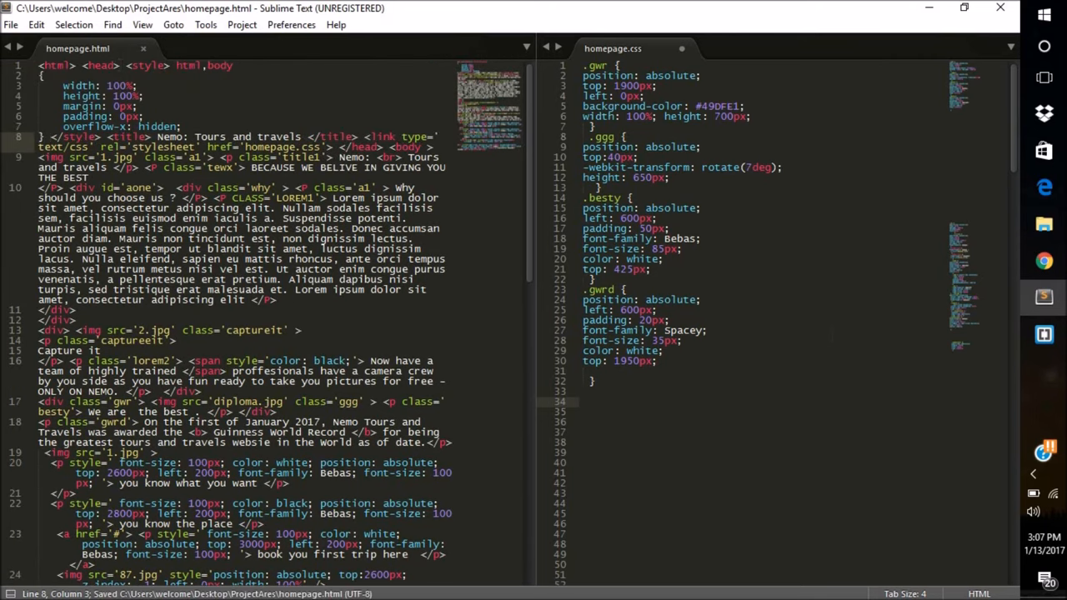
Reload the homepage in Chrome and scroll through it to confirm no horizontal scrollbar remains
{"action": "left_click", "coordinate": [831, 330]}
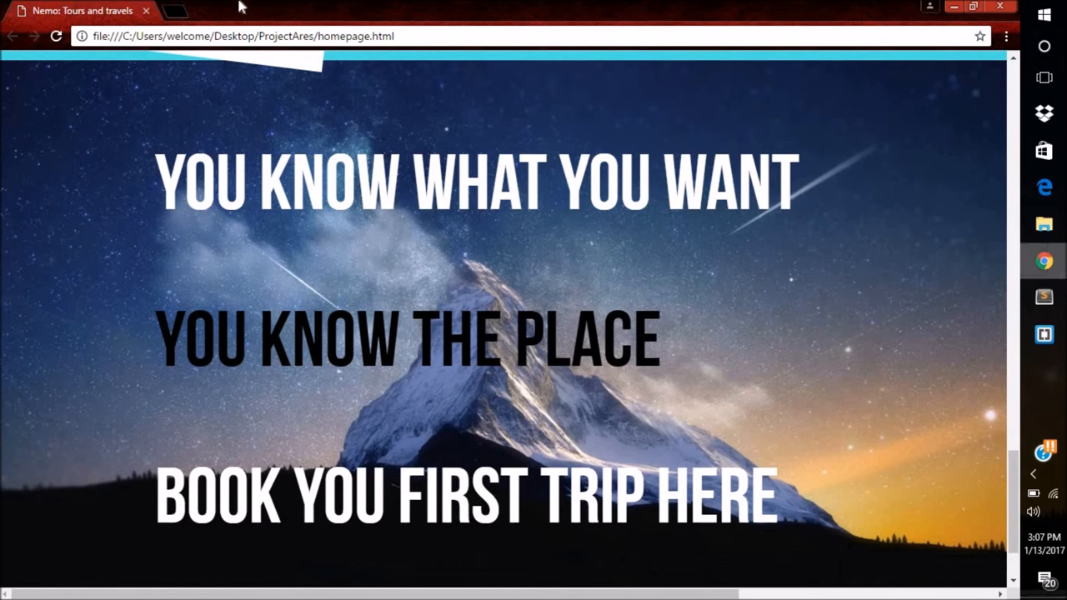
{"action": "mouse_move", "coordinate": [449, 560]}
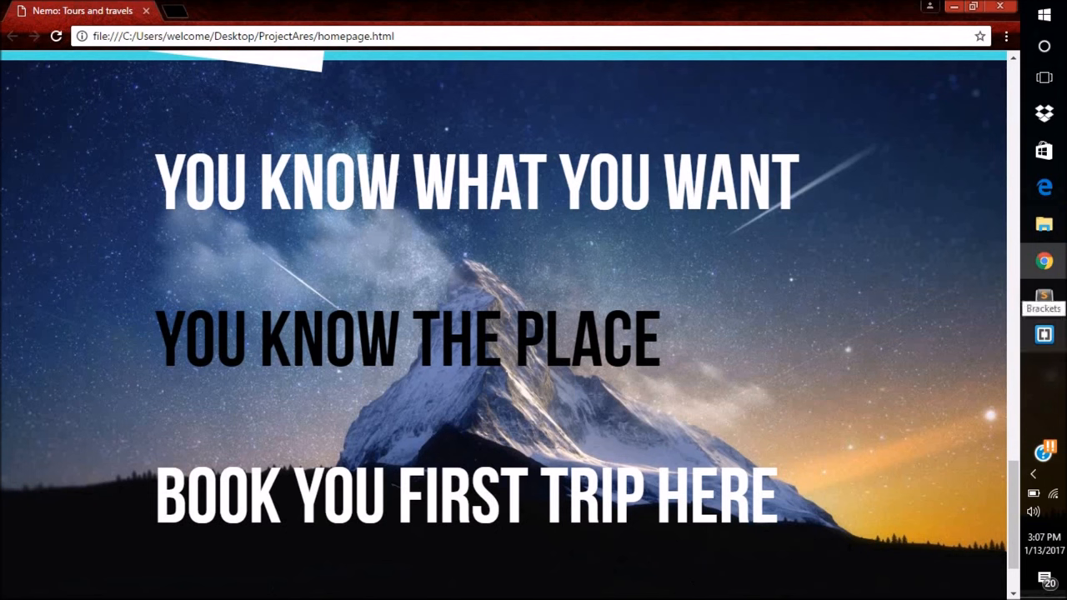
{"action": "scroll", "scroll_direction": "down", "scroll_amount": 3}
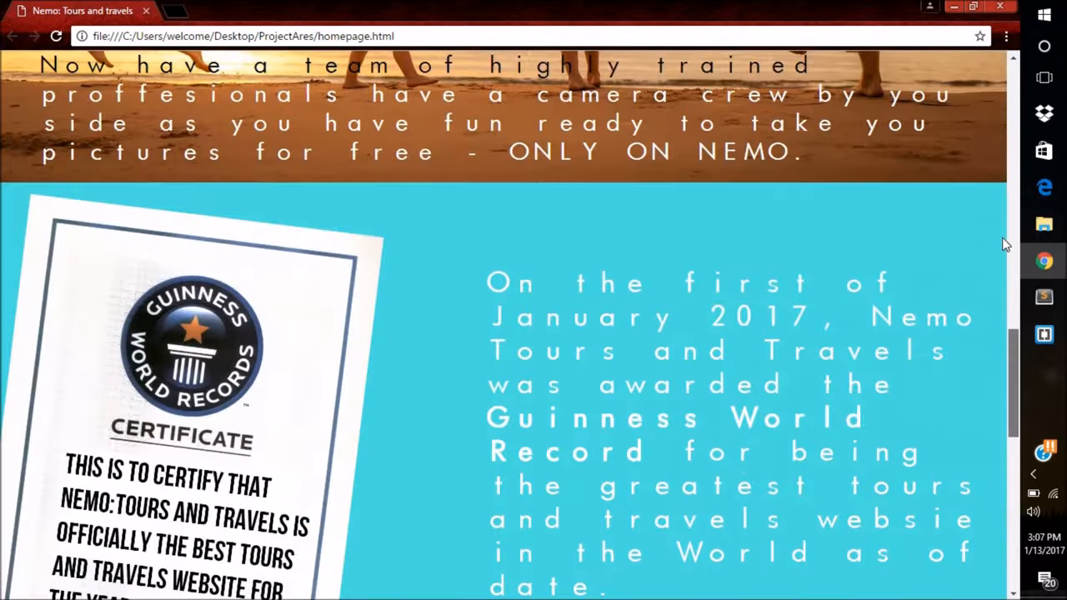
{"action": "scroll", "scroll_direction": "up", "scroll_amount": 3}
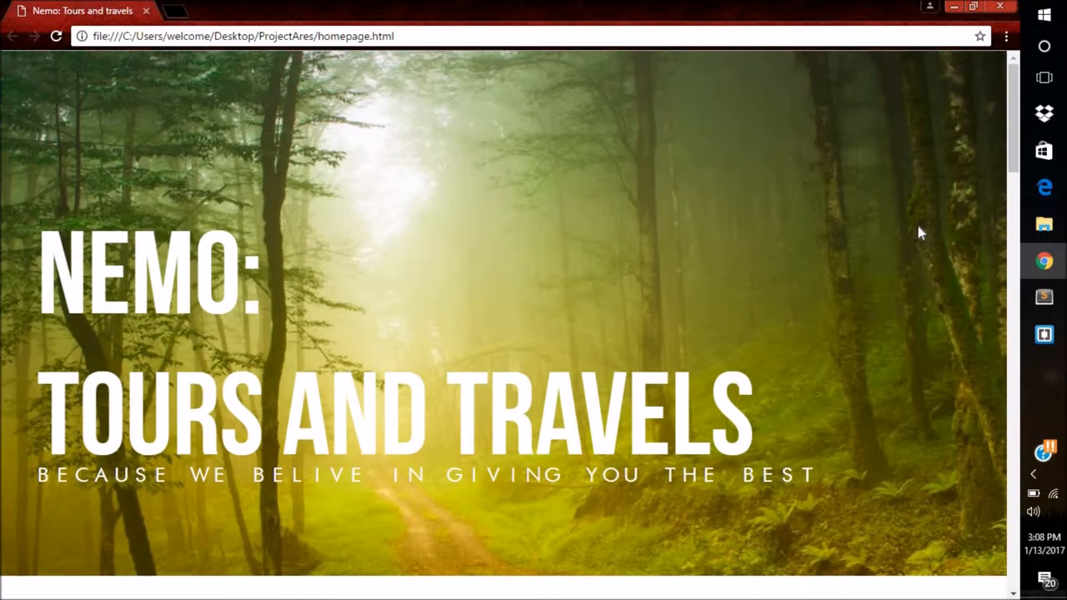